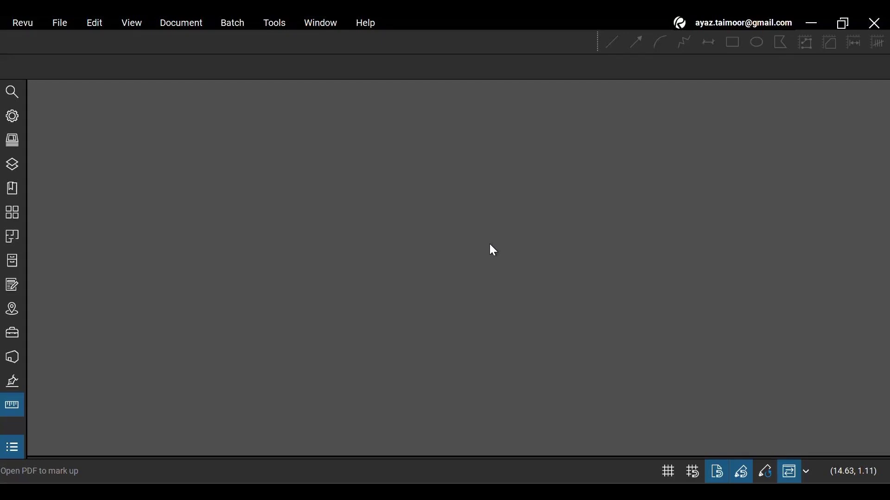
mouse_move(150, 111)
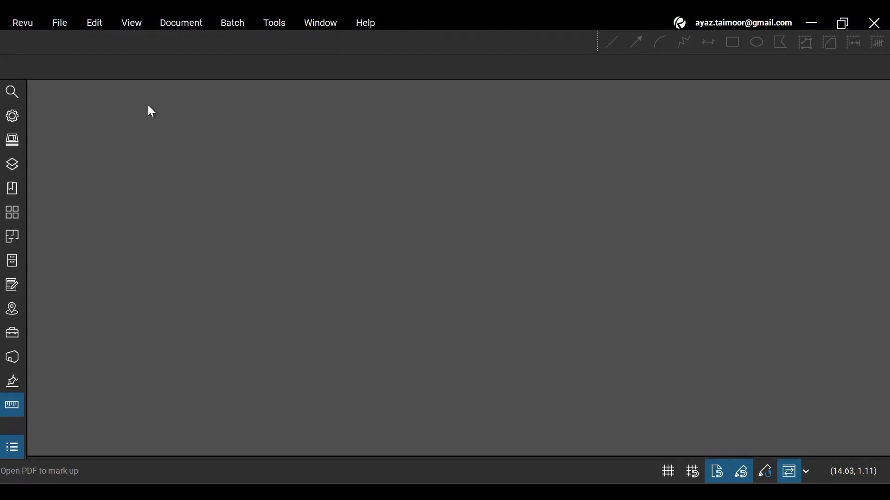
Step: Open the PDF 'BG Floor Plan - Variation Plan 01' from the File menu
click(59, 23)
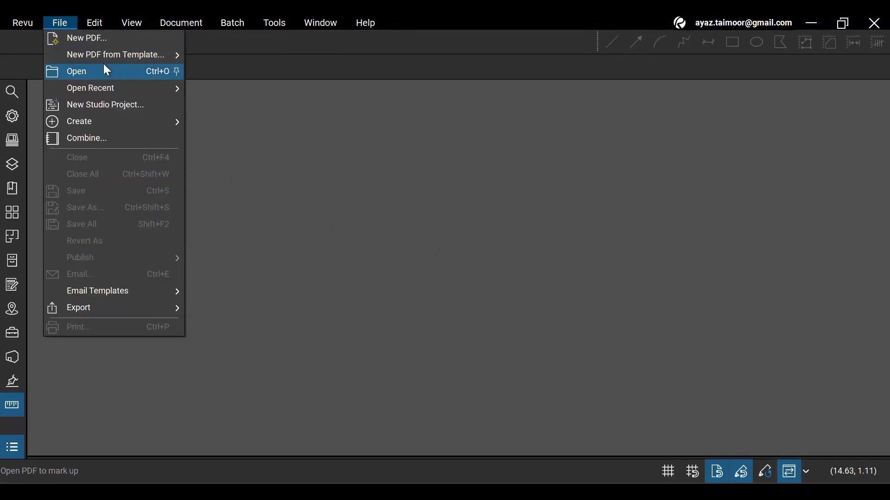
click(76, 71)
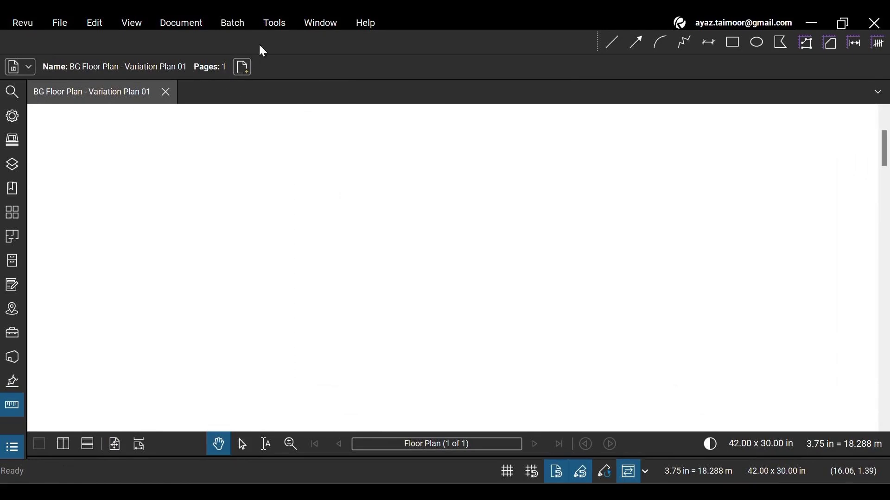
Step: Start an image markup from file via Tools > Markup > Image > From File
click(274, 23)
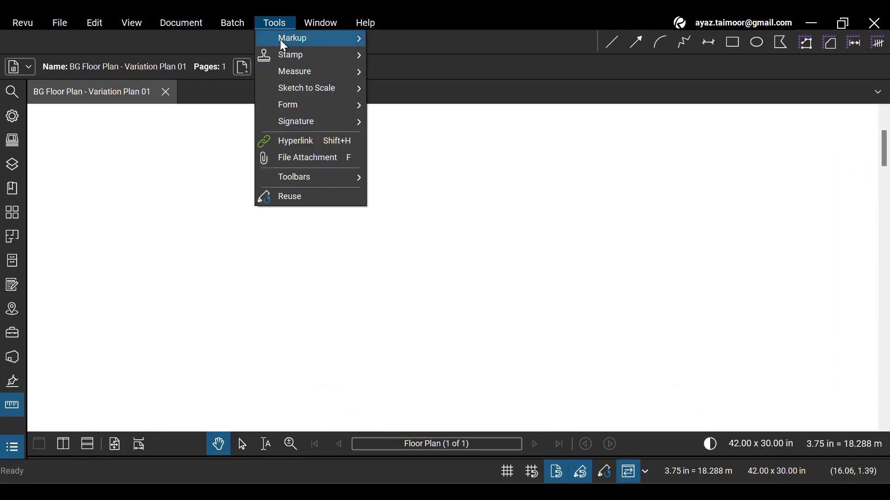
mouse_move(292, 38)
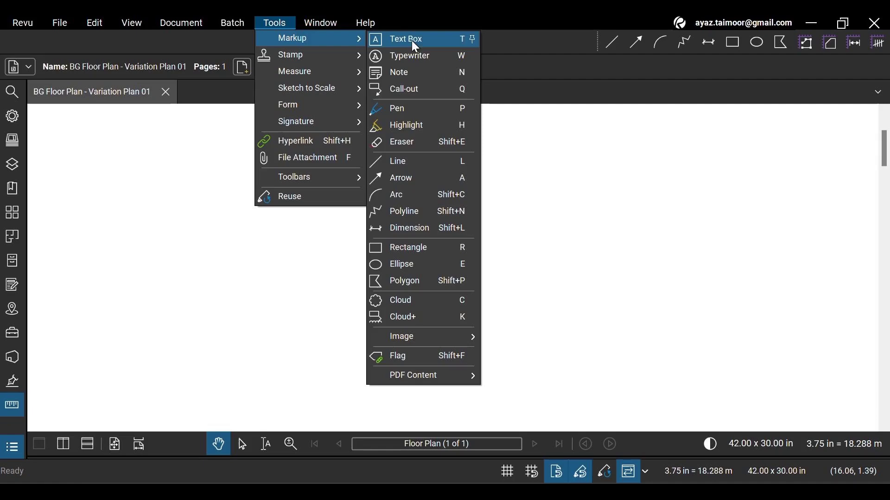
mouse_move(400, 336)
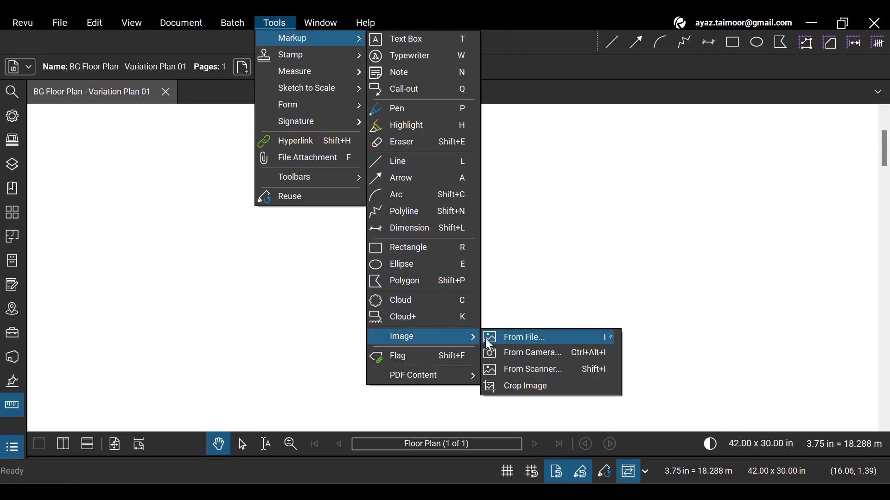
mouse_move(588, 369)
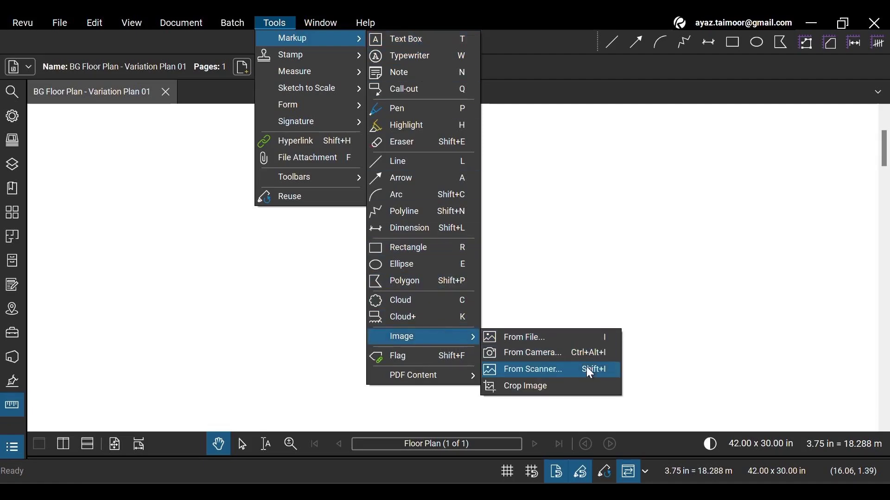
mouse_move(585, 372)
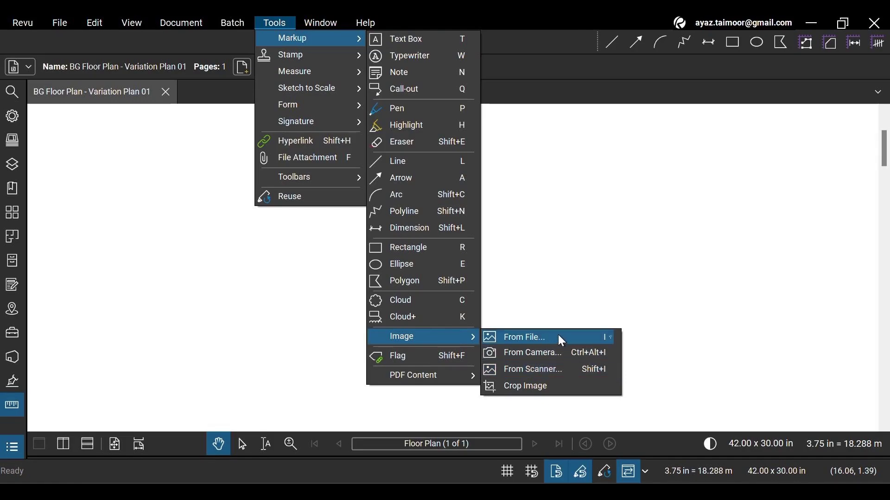
click(522, 337)
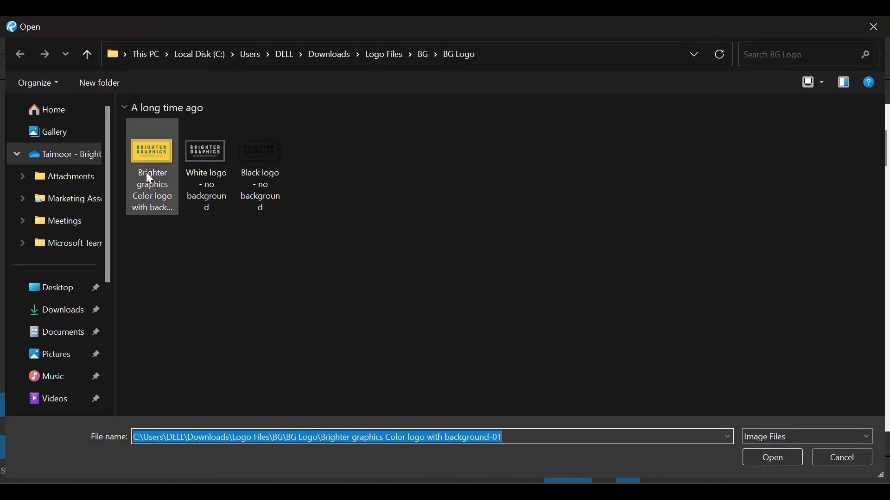
Step: Choose the Brighter Graphics colour logo file and place it on the plan
click(771, 457)
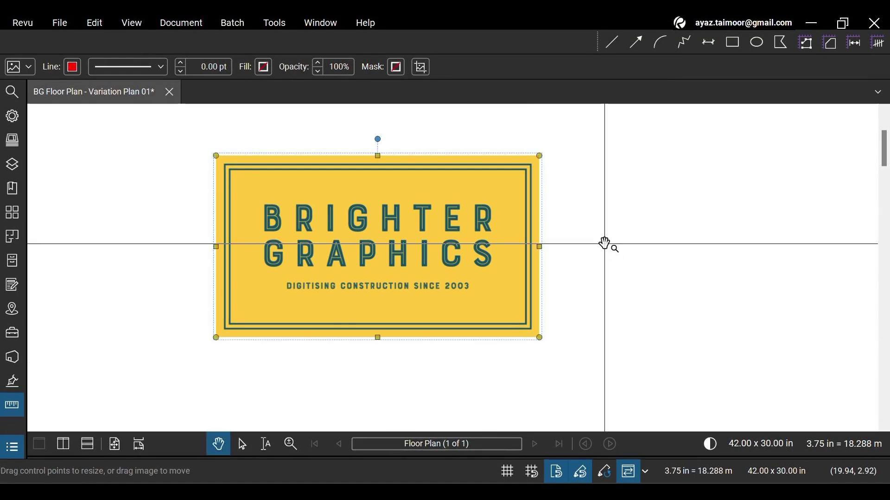
Step: Move the logo further right and resize it from a corner handle
click(241, 448)
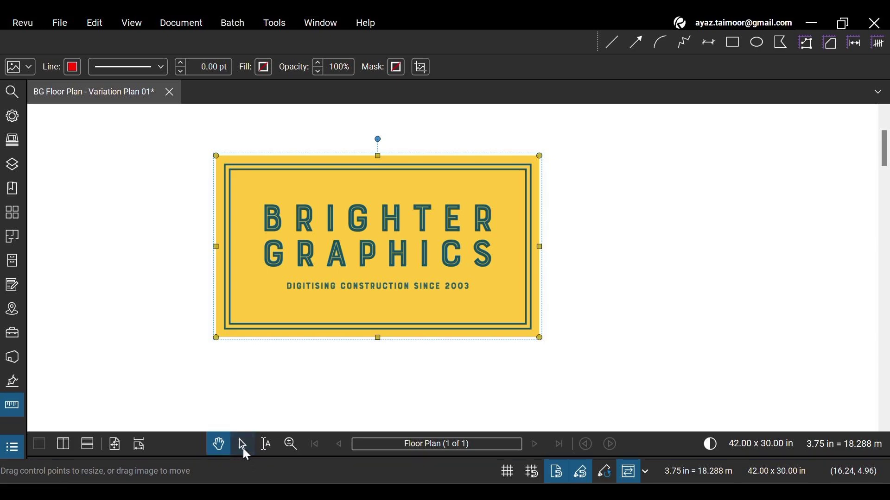
click(241, 444)
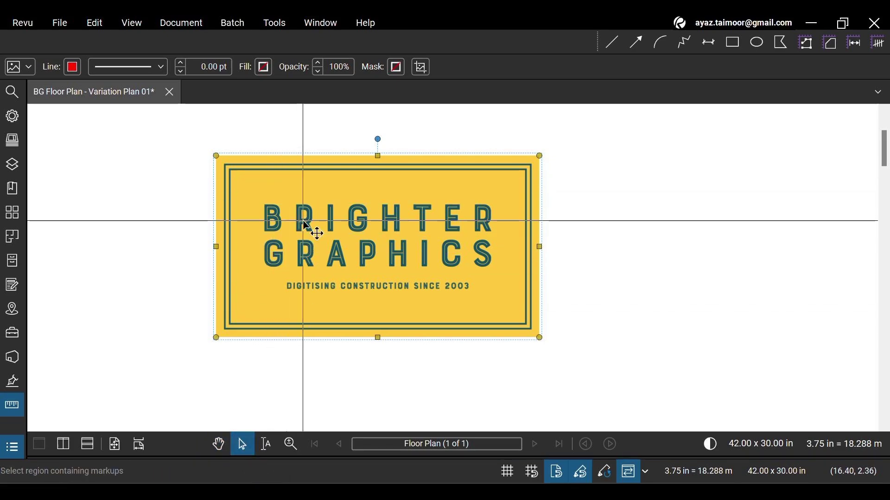
drag(306, 224, 632, 297)
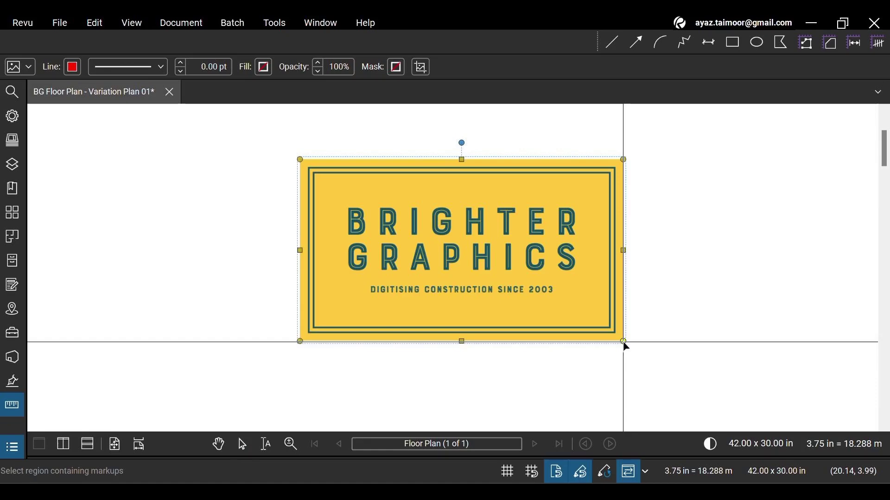
drag(623, 341, 500, 271)
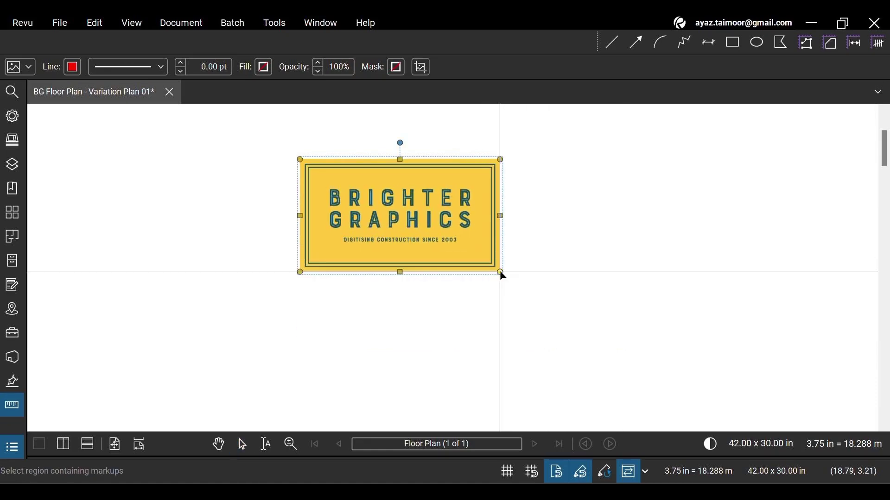
drag(500, 271, 596, 326)
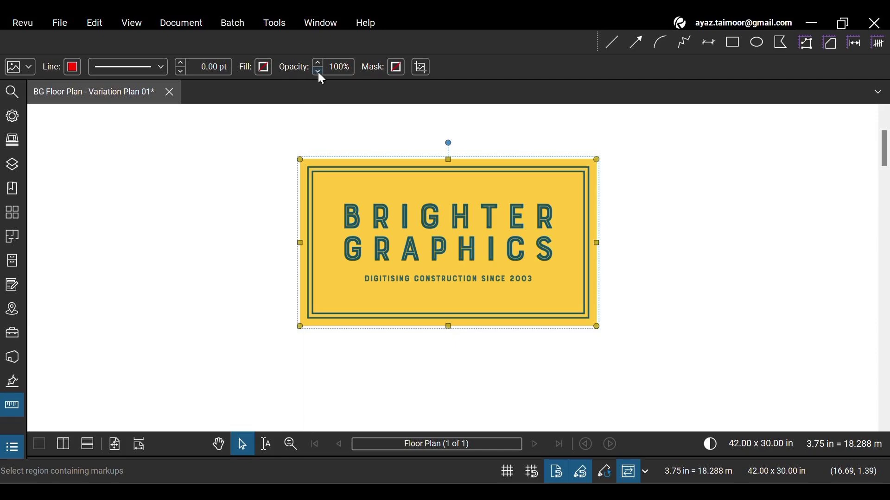
Step: Set the logo markup's opacity to 70% with the Opacity spinner
click(318, 72)
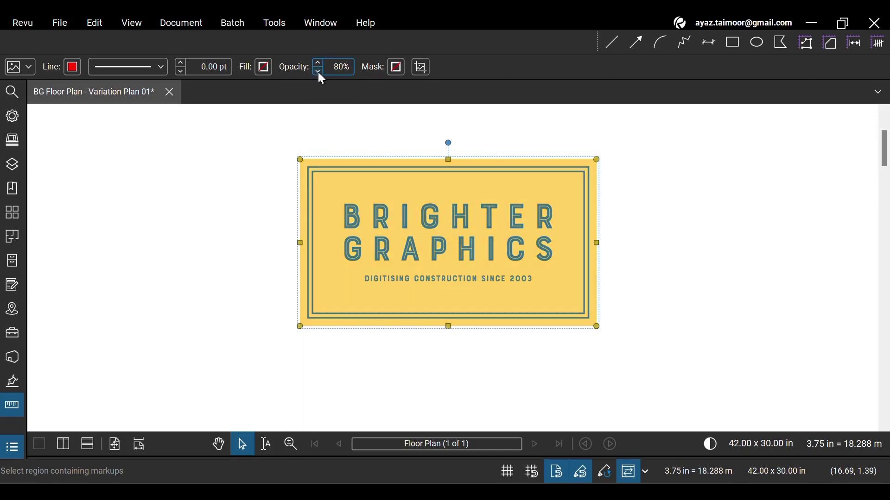
click(318, 72)
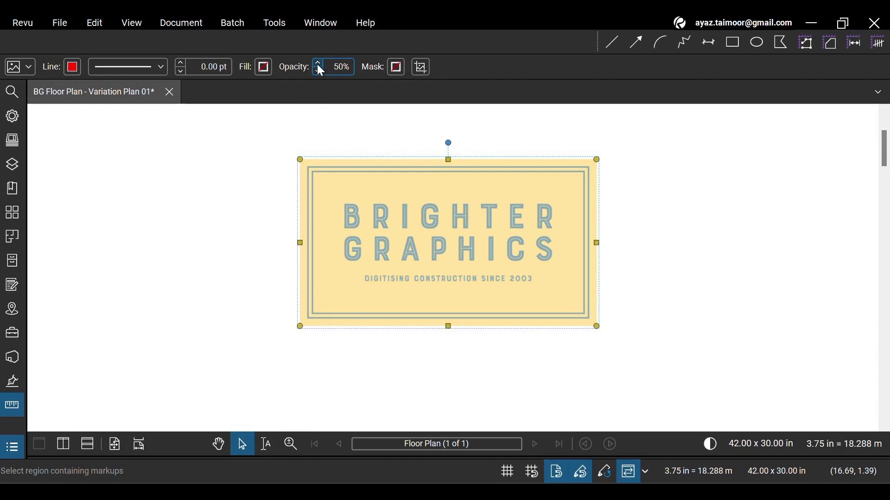
click(325, 63)
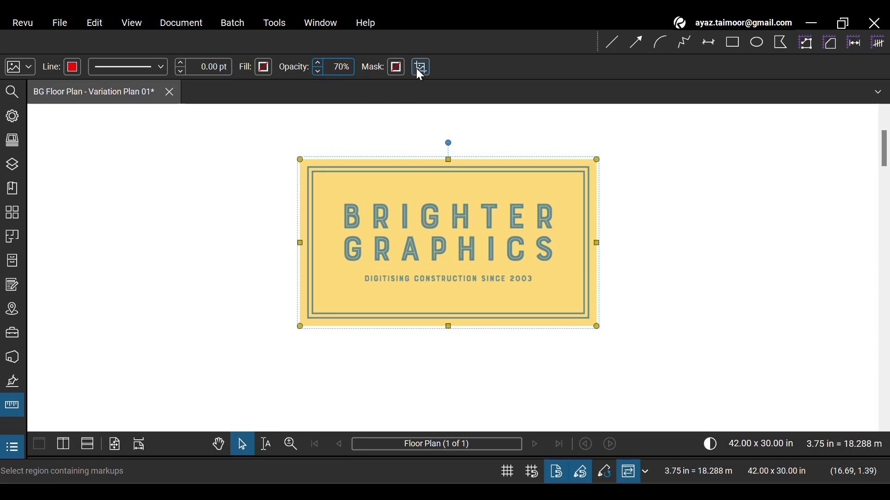
click(420, 66)
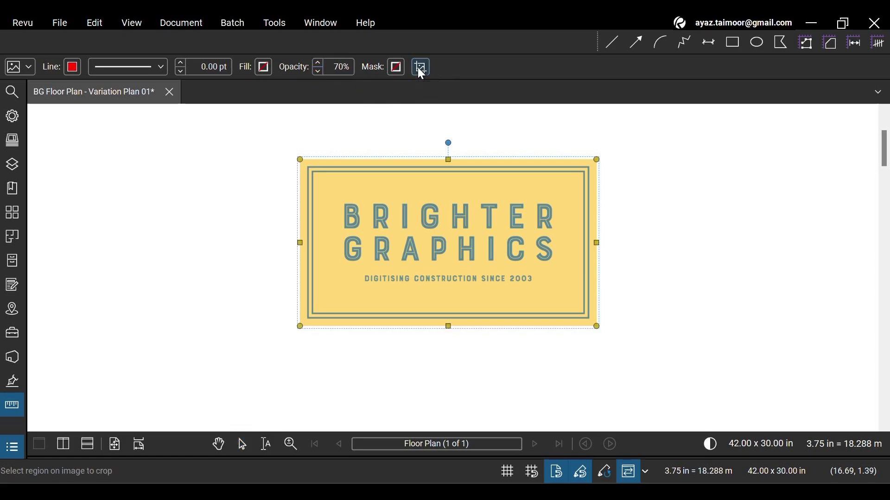
click(420, 66)
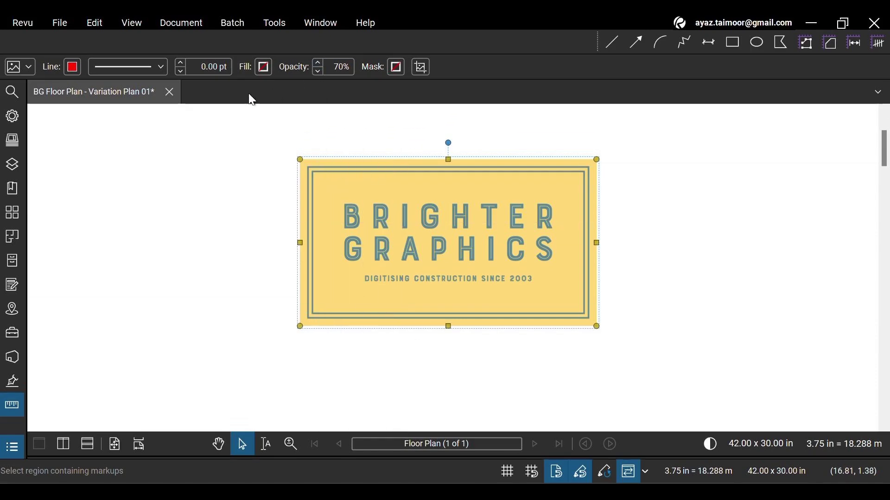
Step: Make the logo border black and select the width value for replacement
click(73, 66)
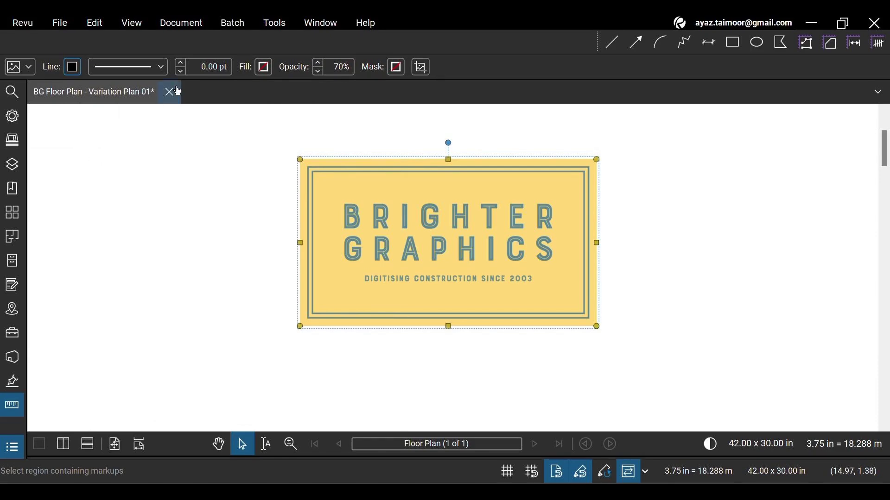
triple_click(208, 66)
text(2)
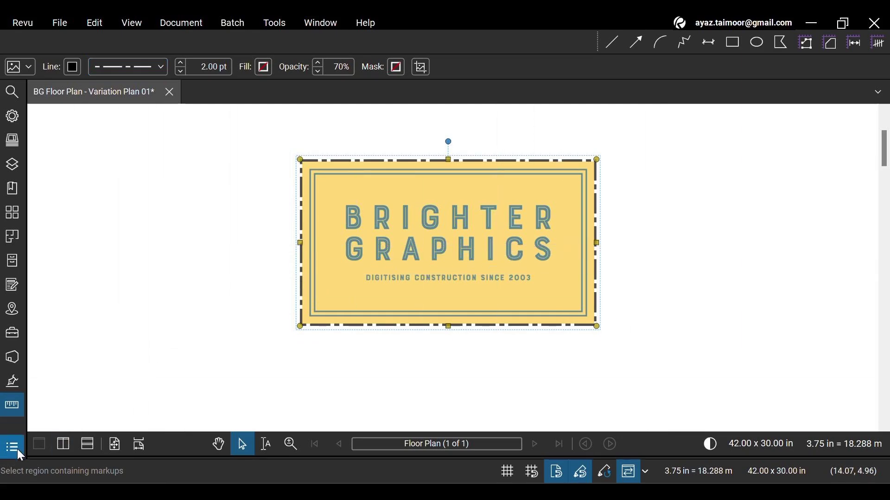
Step: Show the Markups List with the Image, Cloud+ and Call-out markups
click(11, 447)
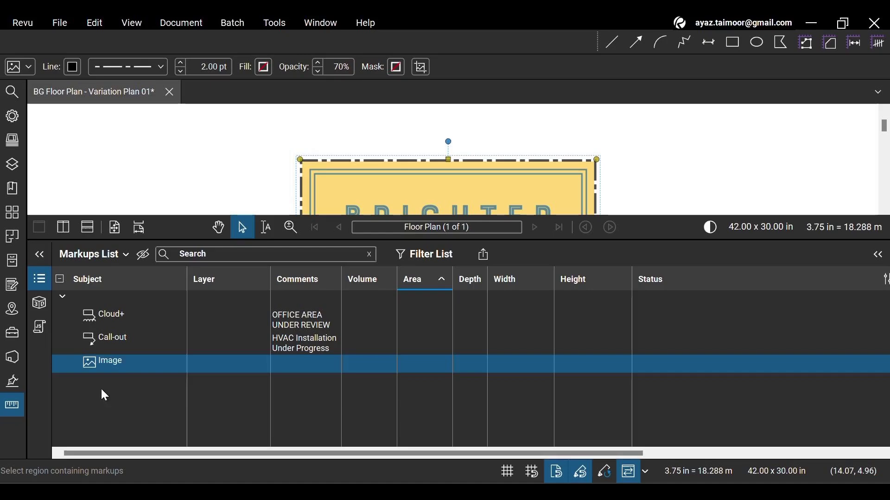
mouse_move(126, 373)
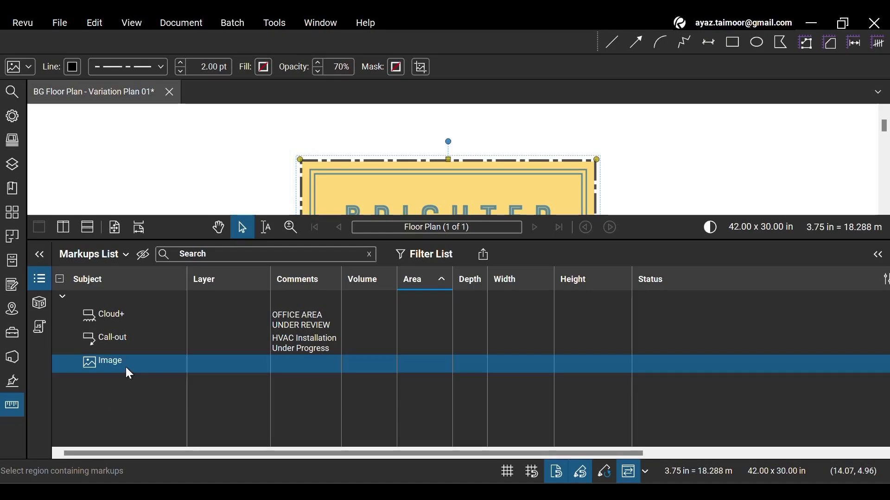
mouse_move(11, 405)
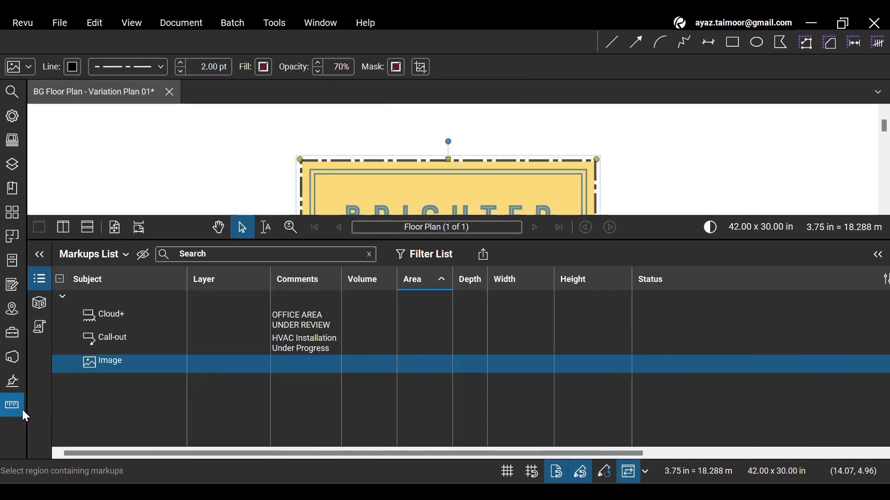
click(39, 255)
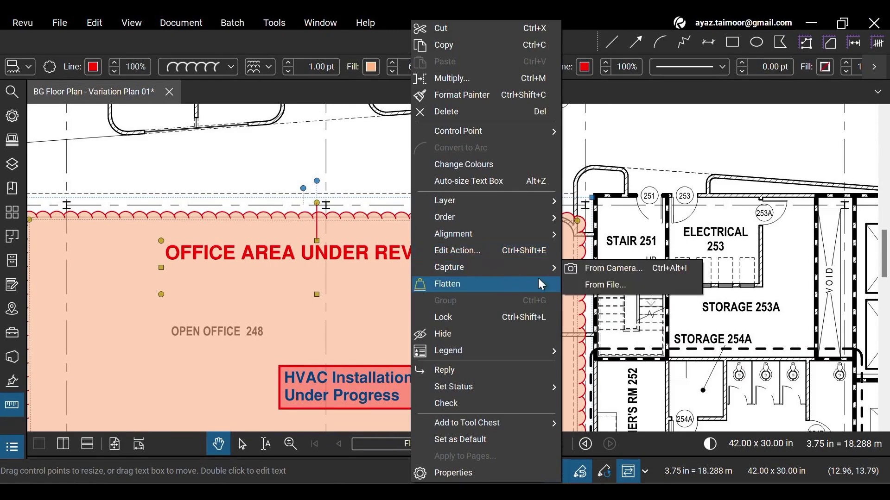
mouse_move(448, 268)
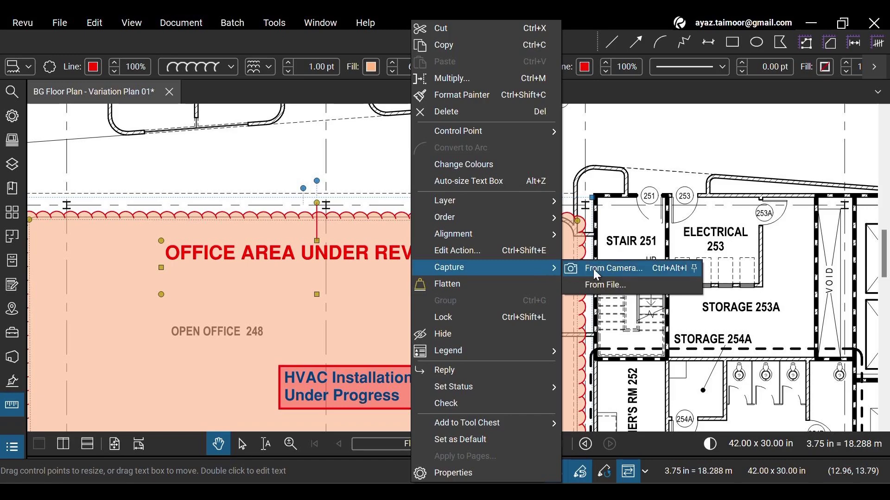
mouse_move(617, 277)
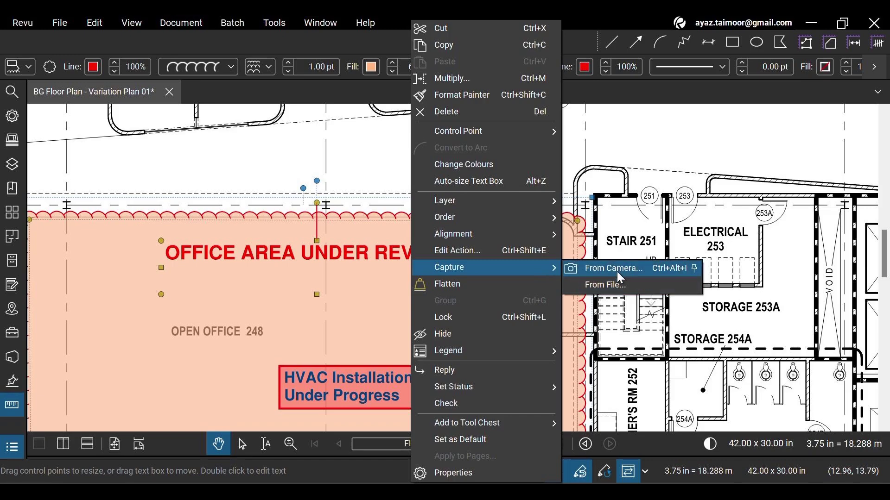